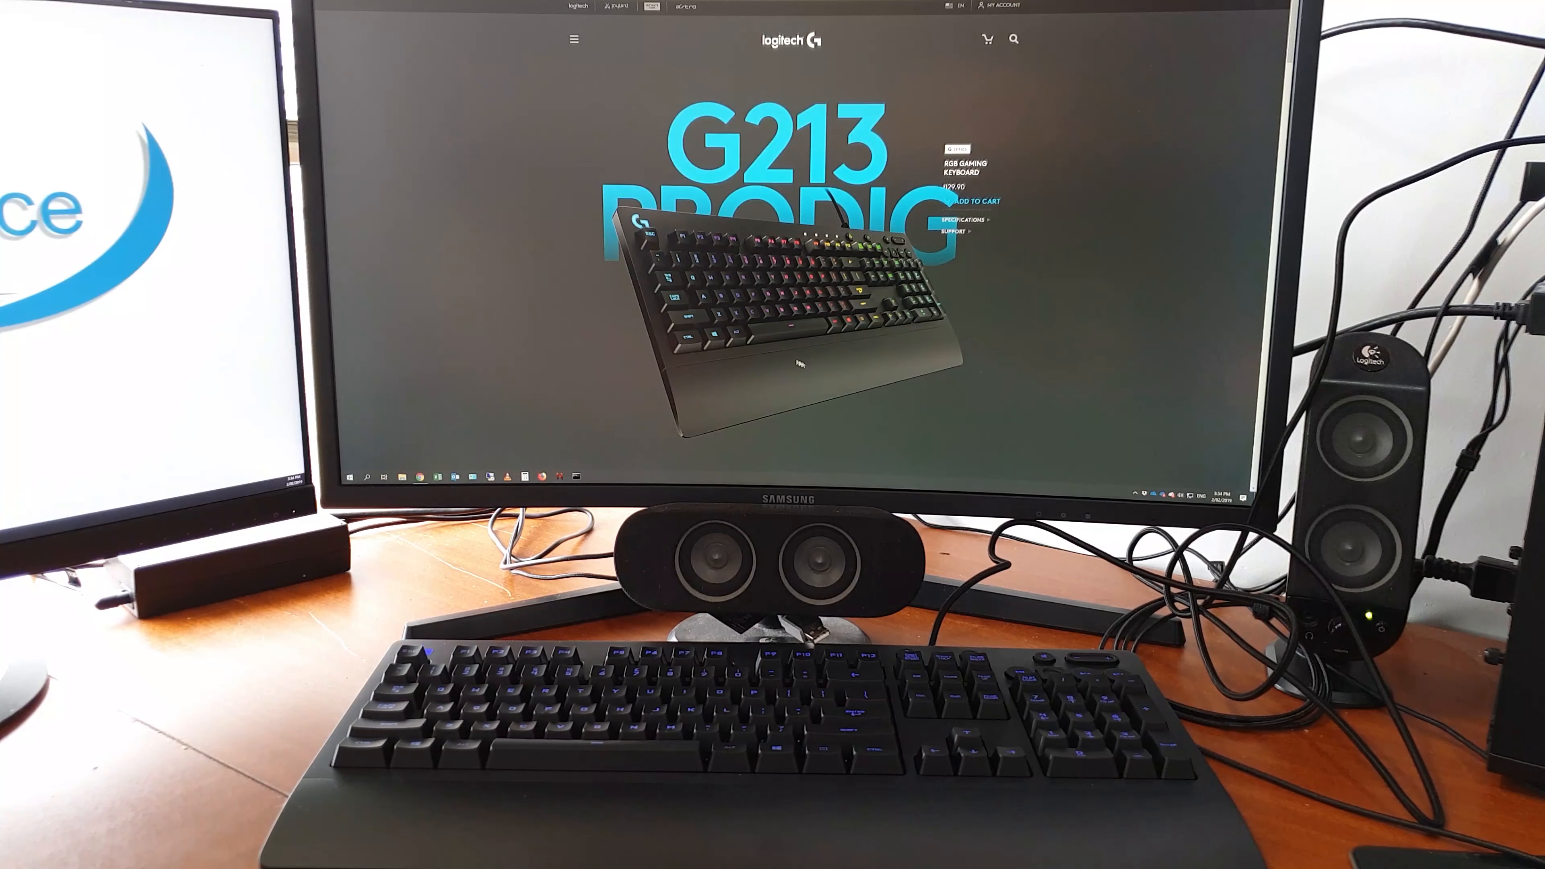
Step: Scroll the G213 product page past Gaming Grade Performance, Lightsync RGB and Palm Rest to Dedicated Media Controls
scroll("down", 3)
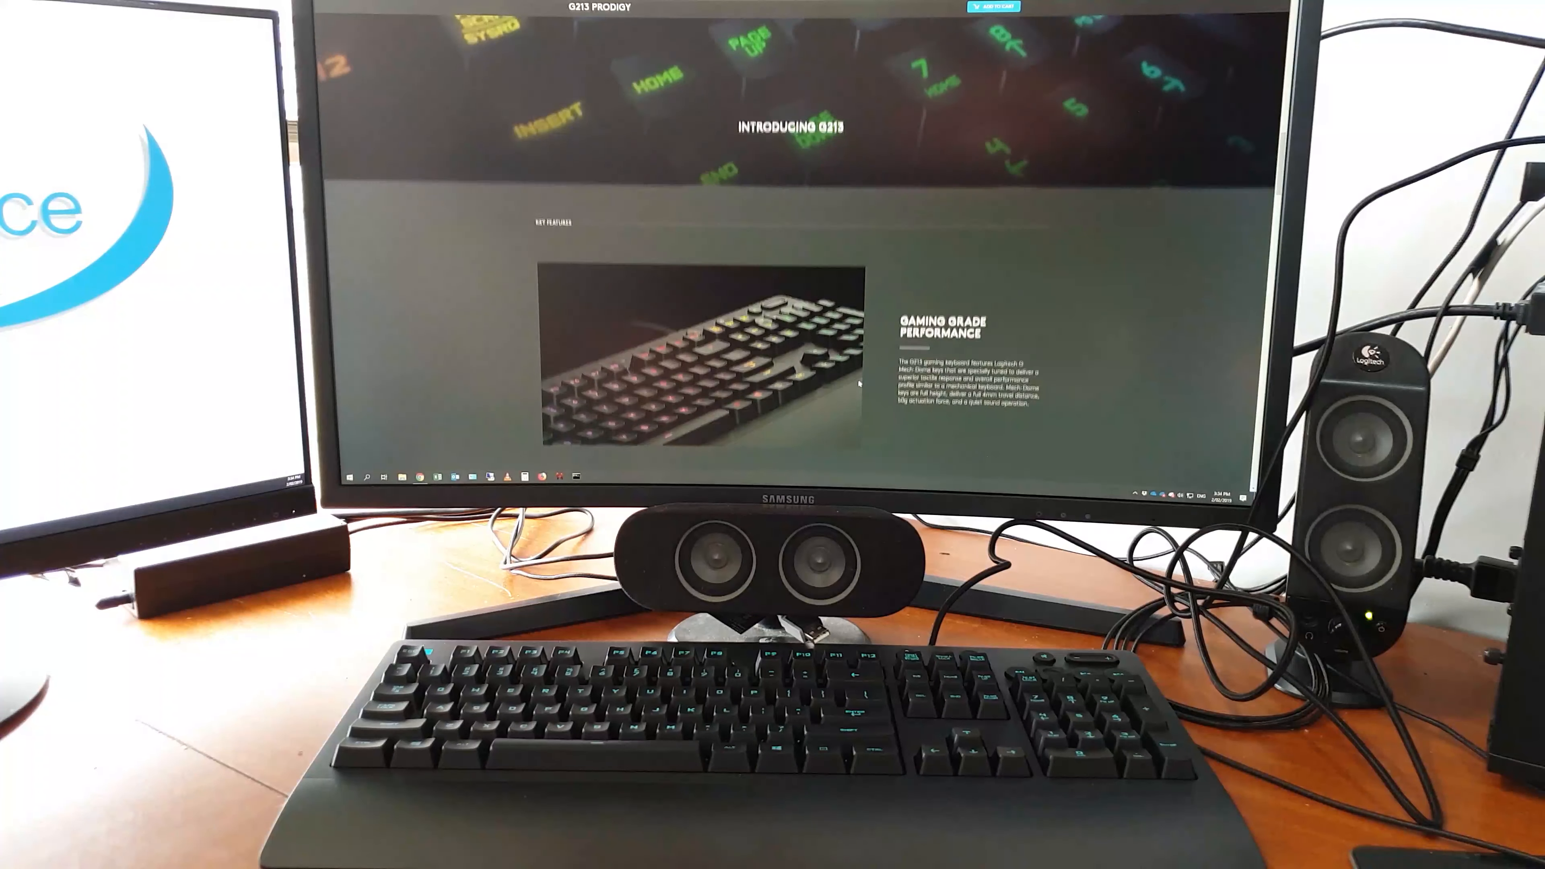
scroll("down", 3)
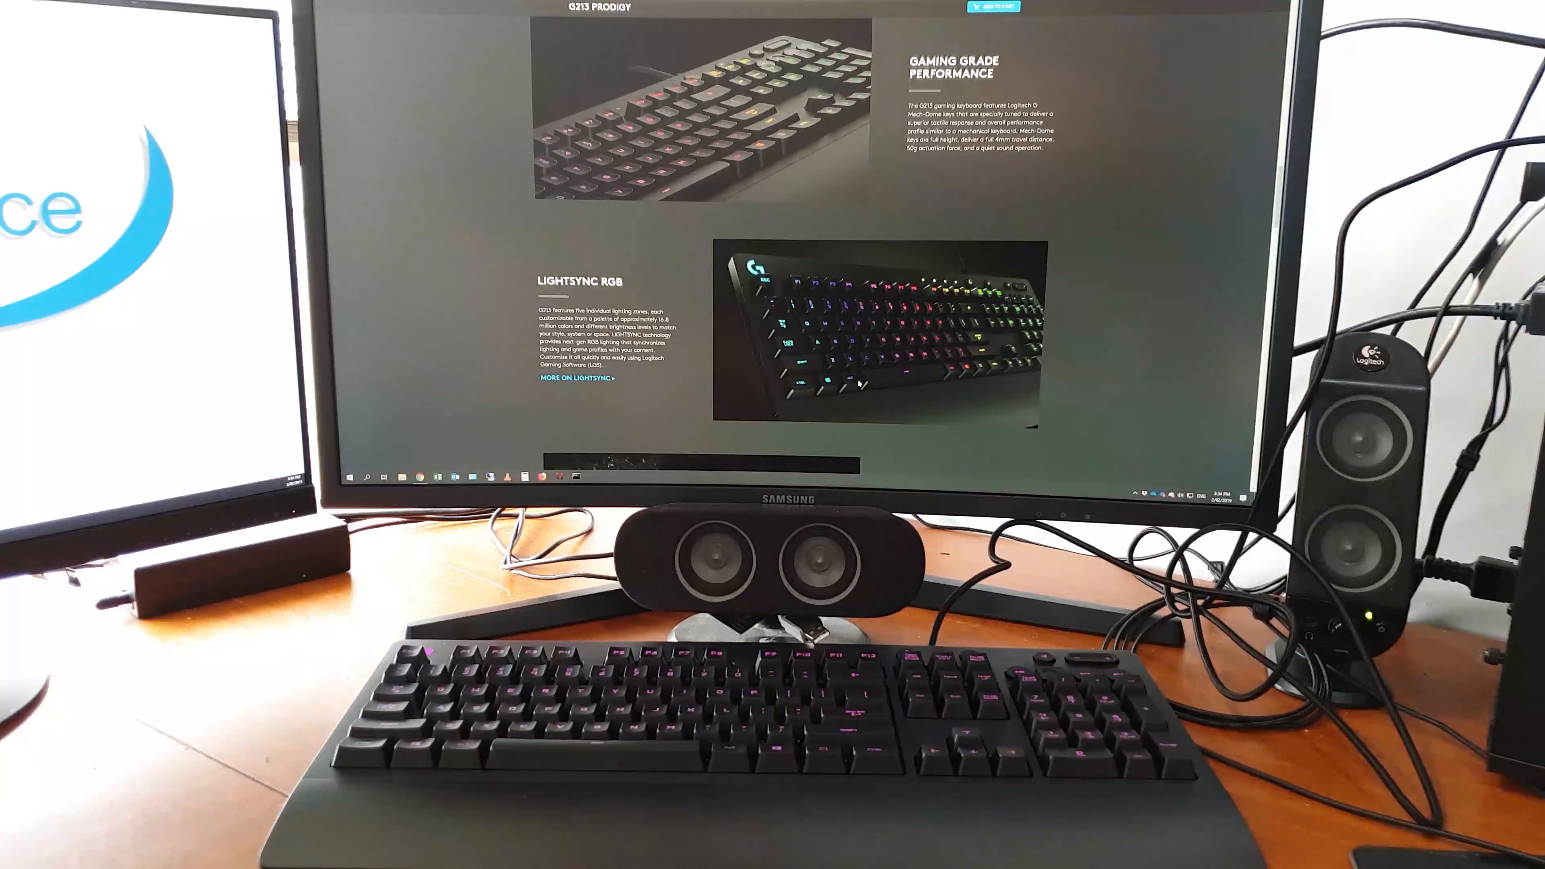
scroll("down", 3)
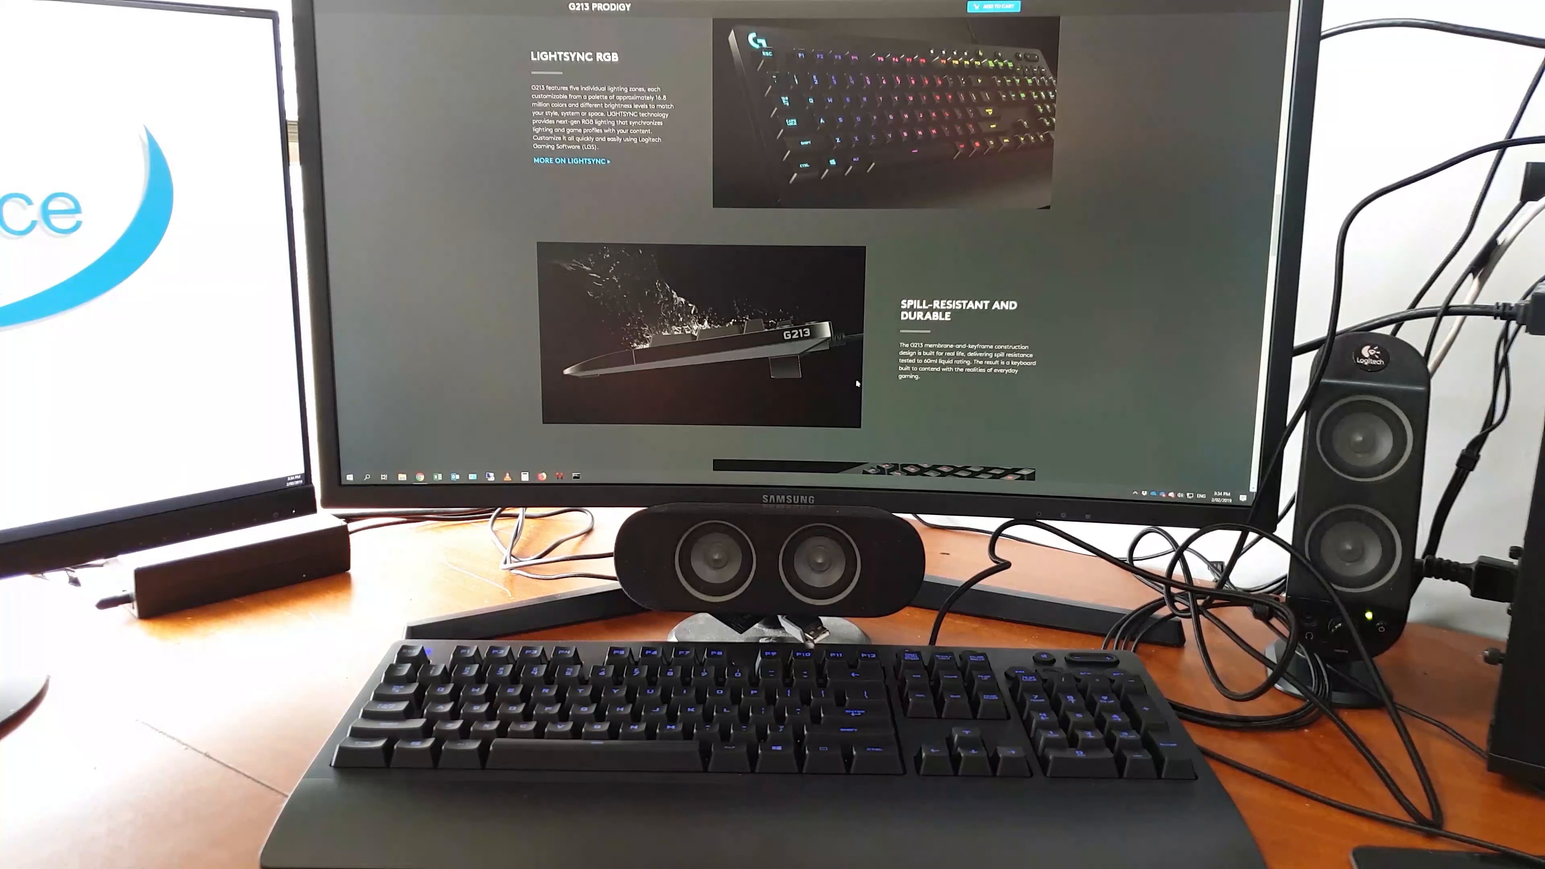
scroll("down", 3)
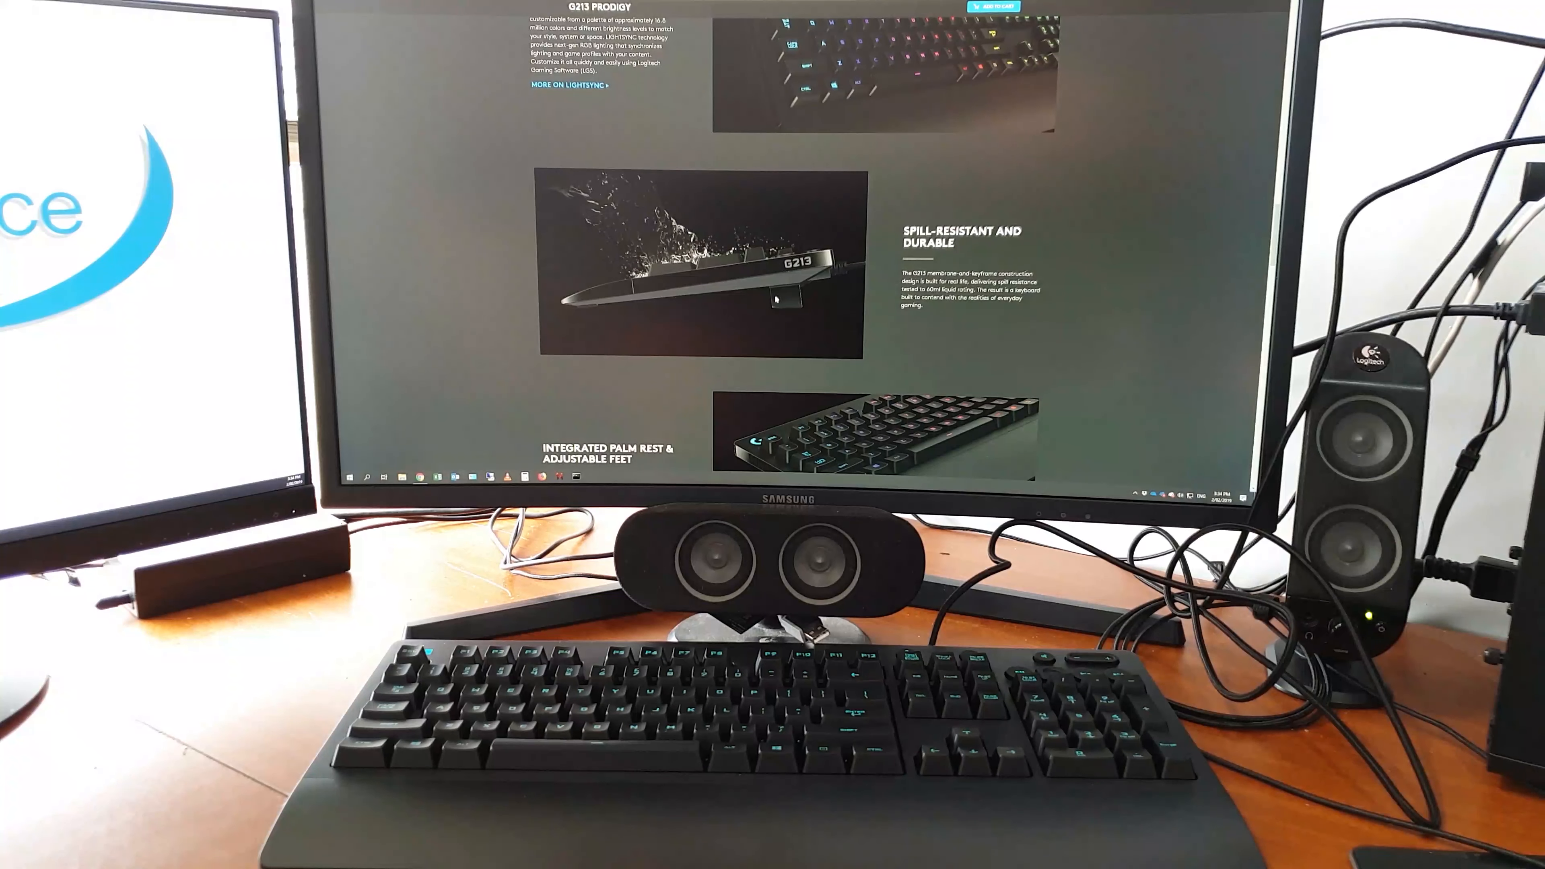
scroll("down", 3)
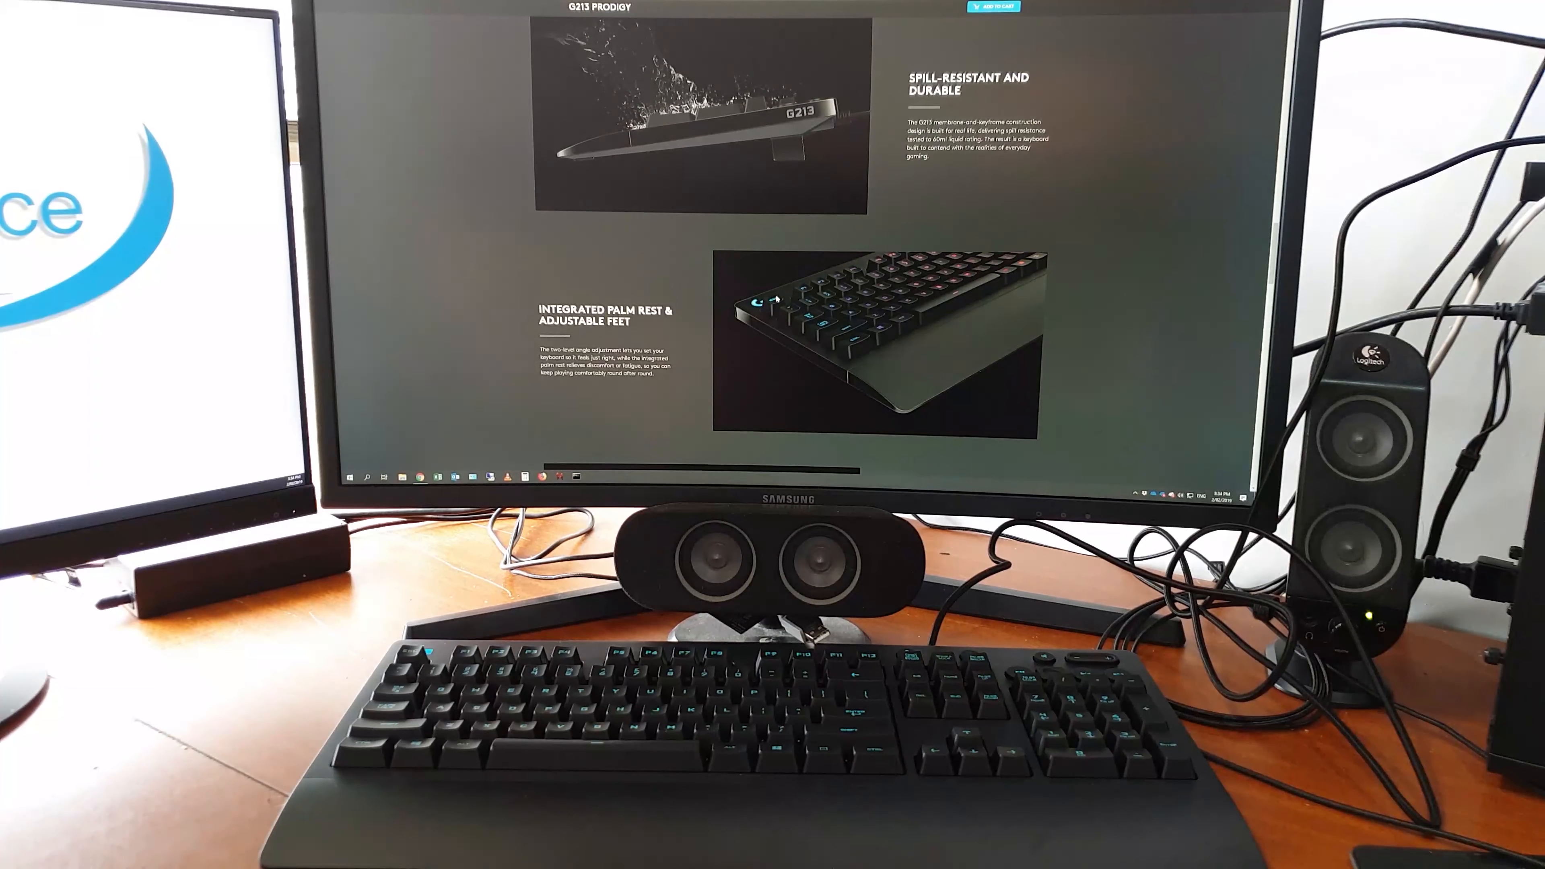
scroll("down", 3)
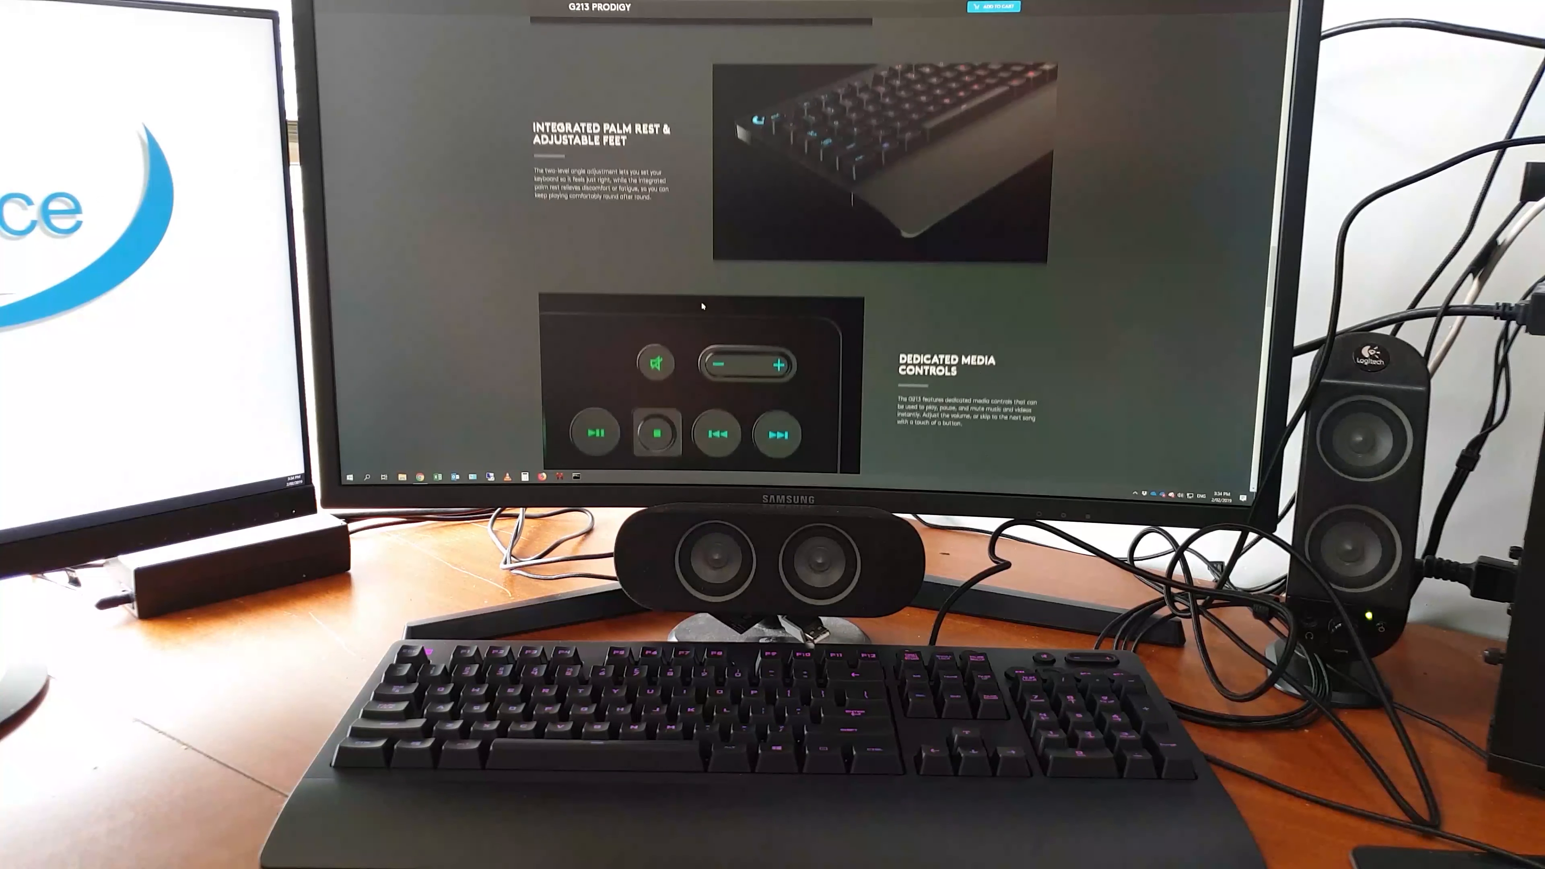
scroll("down", 3)
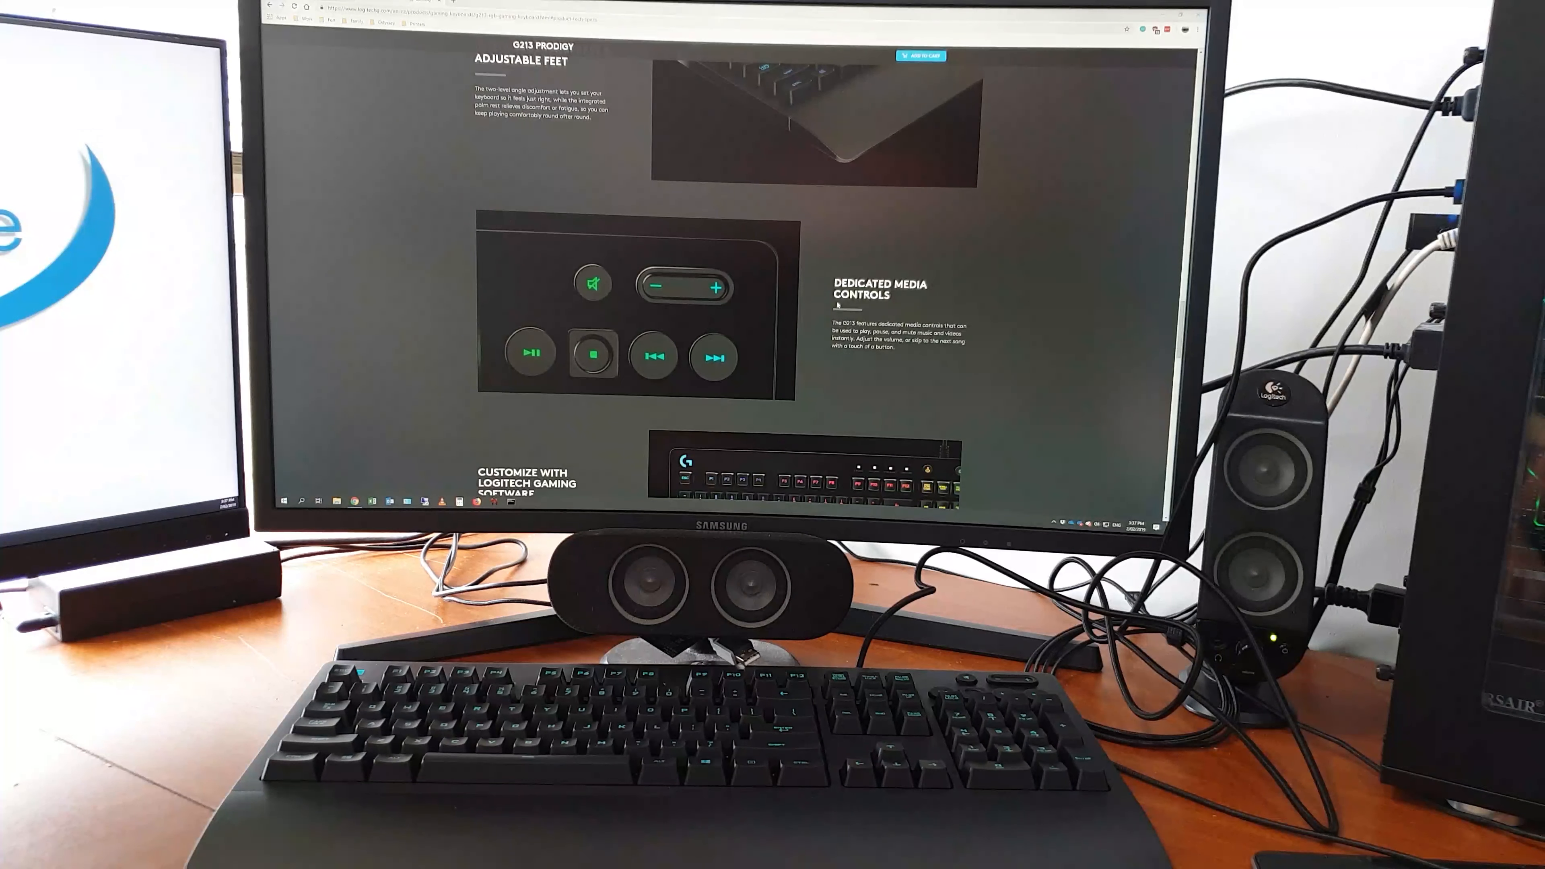
Step: Scroll past Customize with Logitech Gaming Software to the Specifications and system requirements
scroll("down", 3)
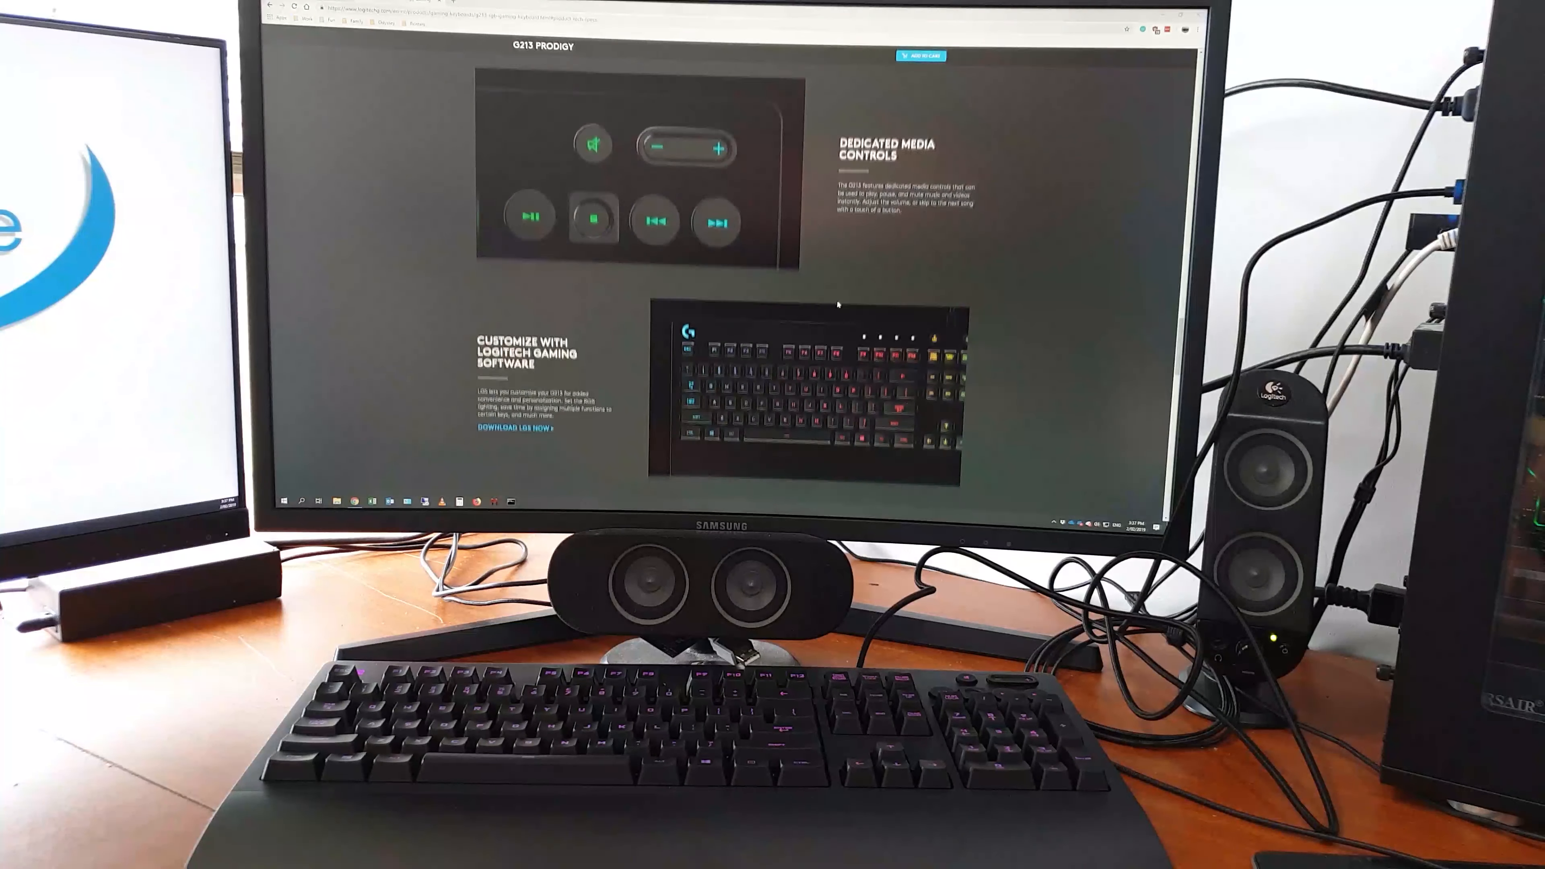
scroll("down", 3)
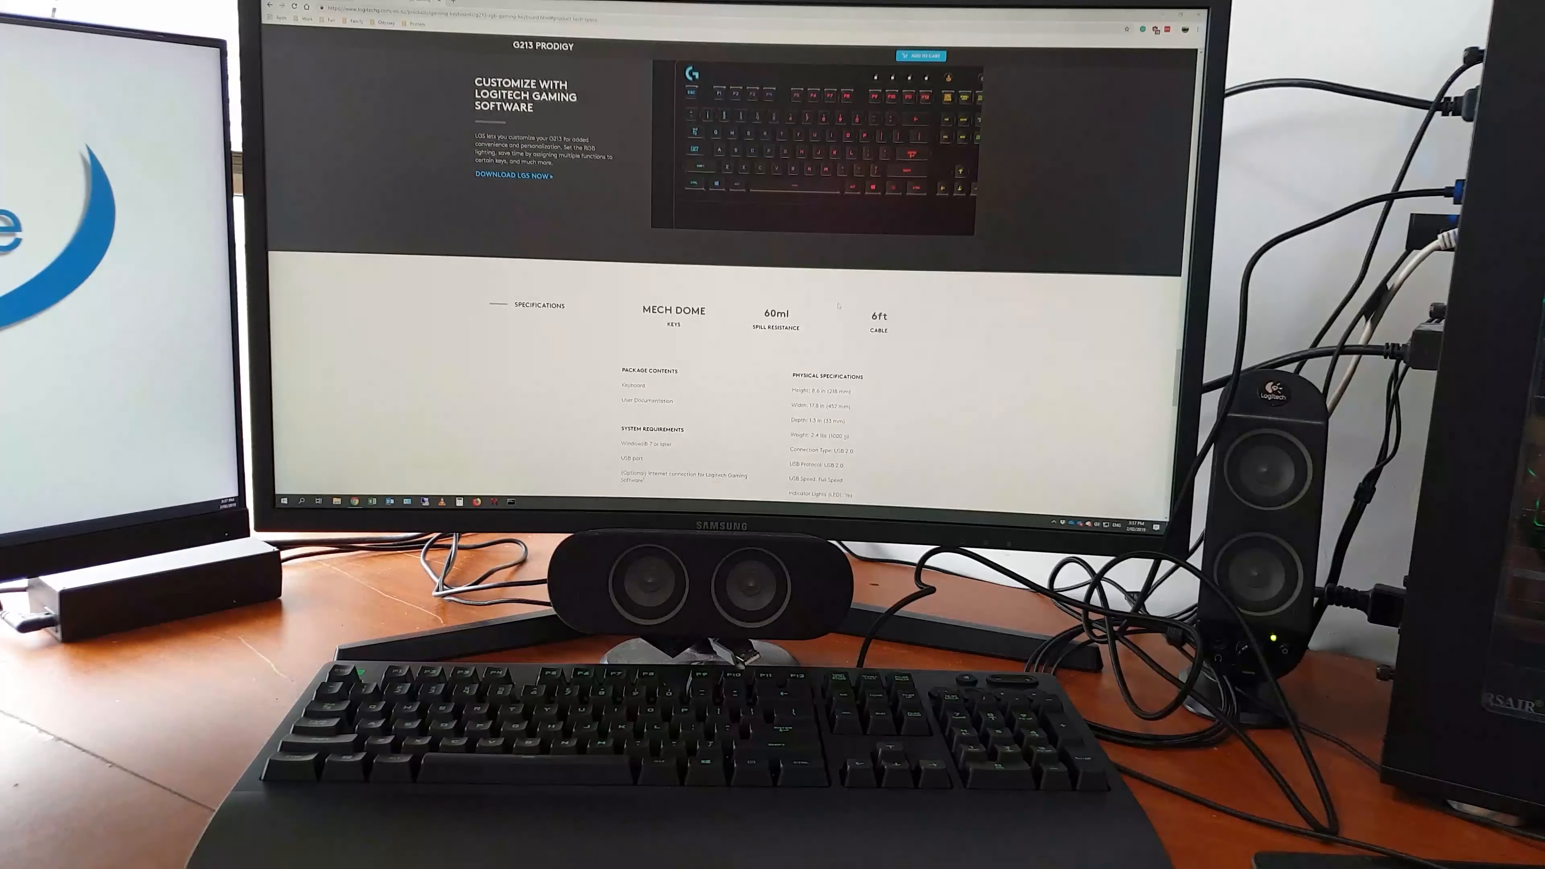
scroll("down", 3)
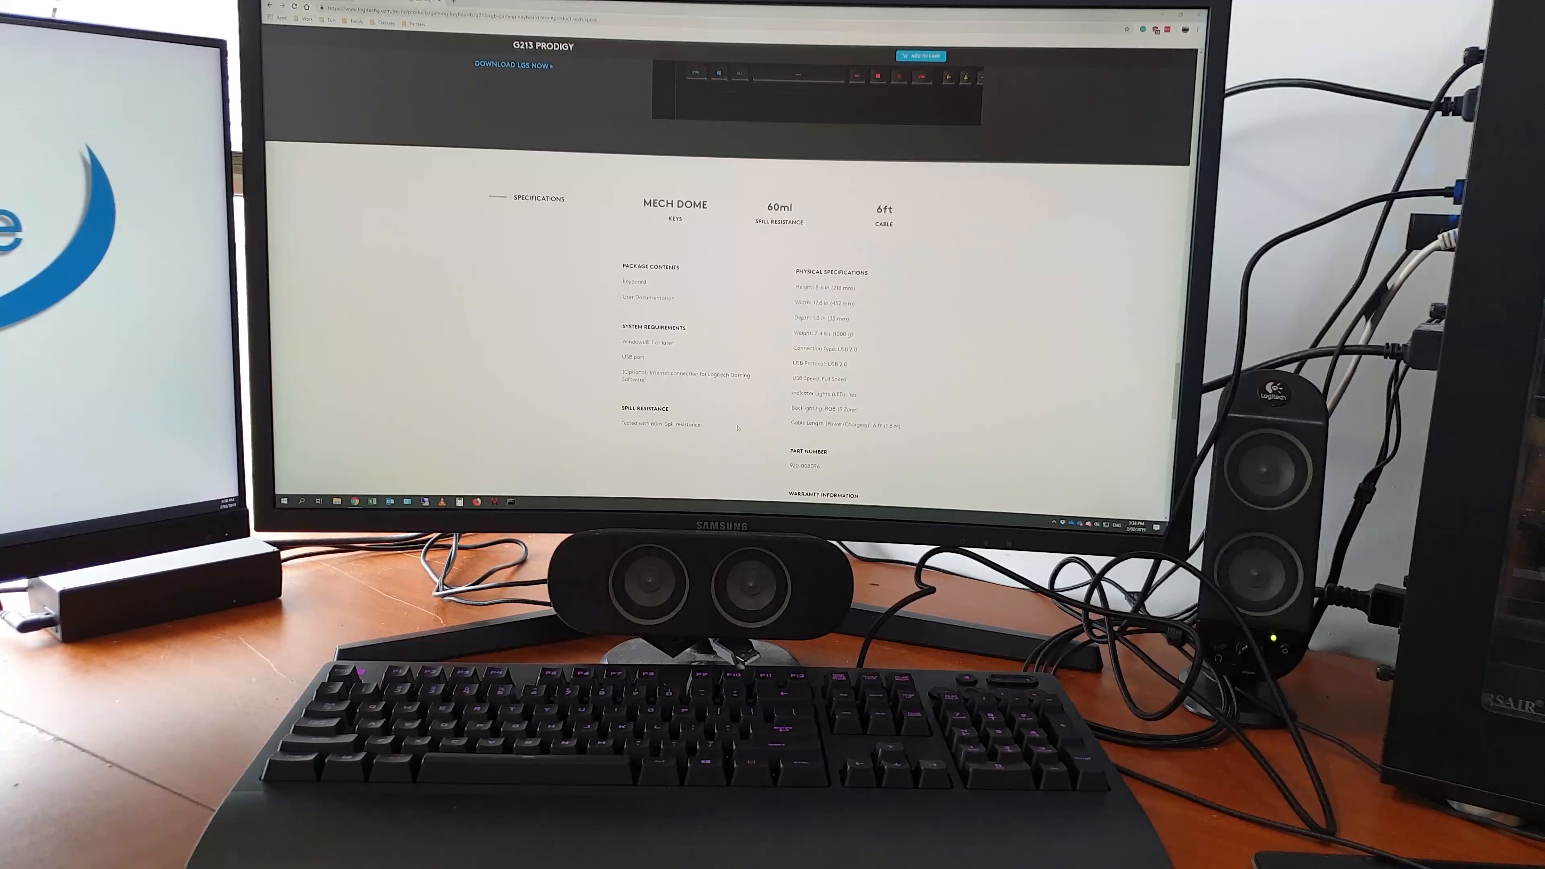
scroll("down", 3)
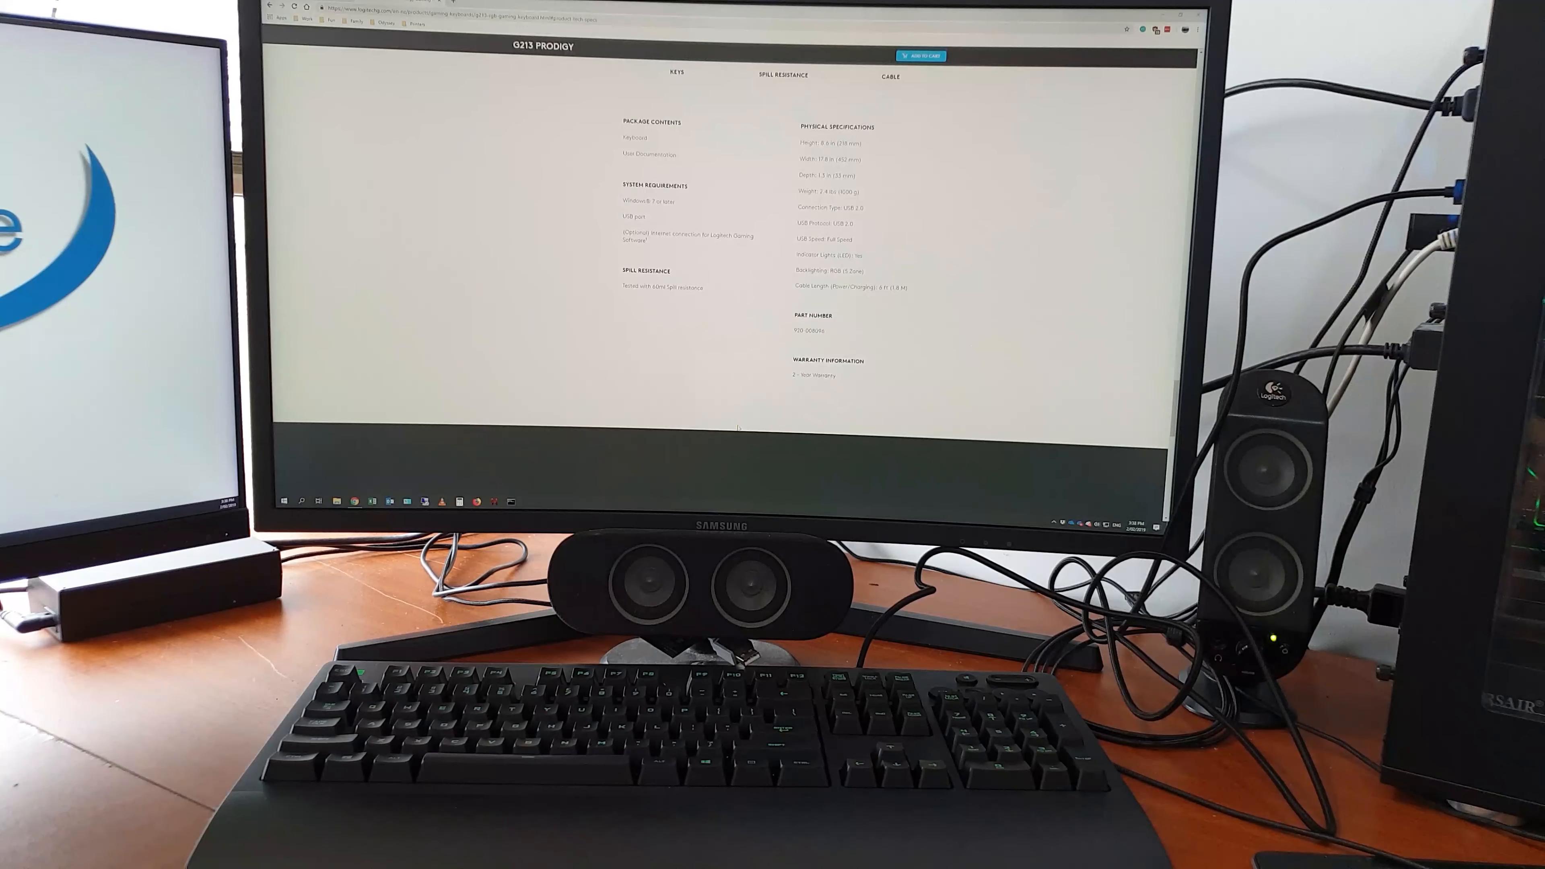
scroll("up", 3)
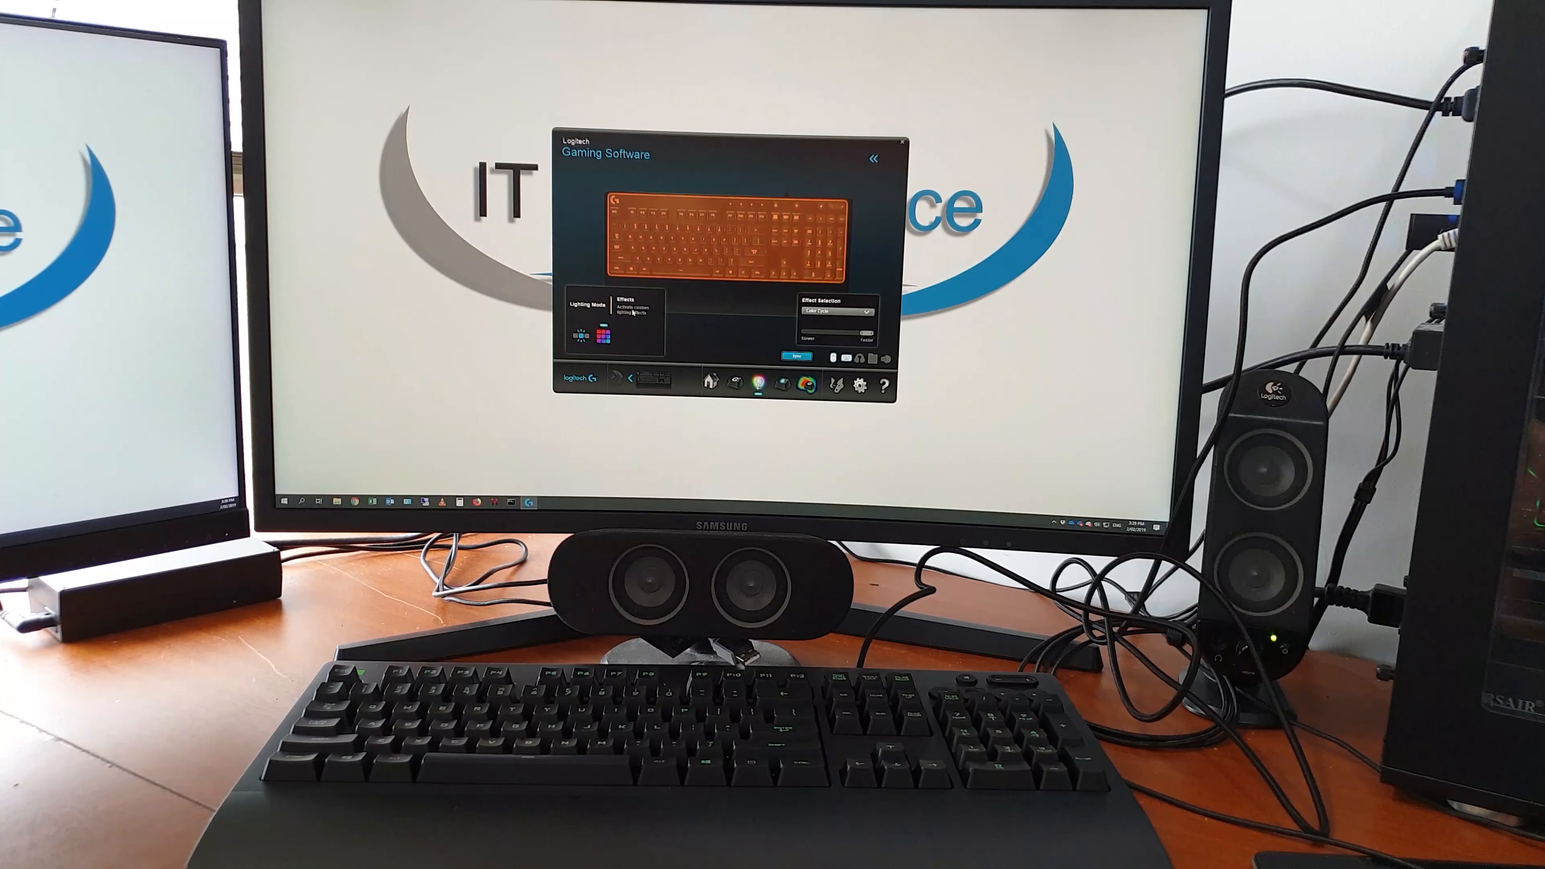
Step: Select the G213 keyboard to show its lighting panel with Lighting Mode and Effect Selection
left_click(838, 312)
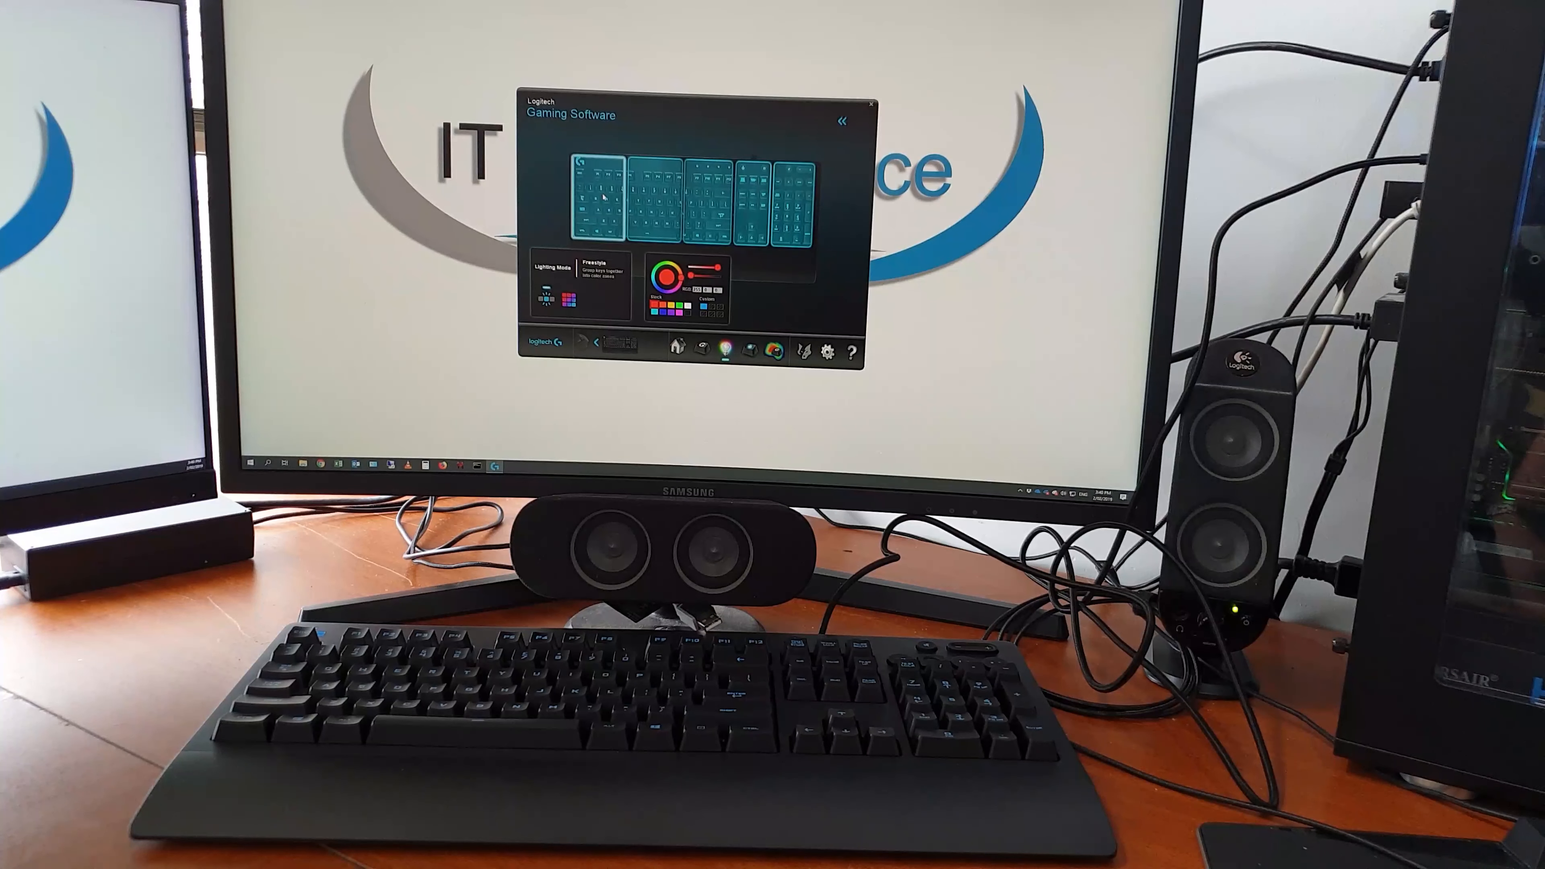
Step: Recolour keyboard zones from the swatches, giving the zones red, yellow, red, yellow and magenta
left_click(599, 192)
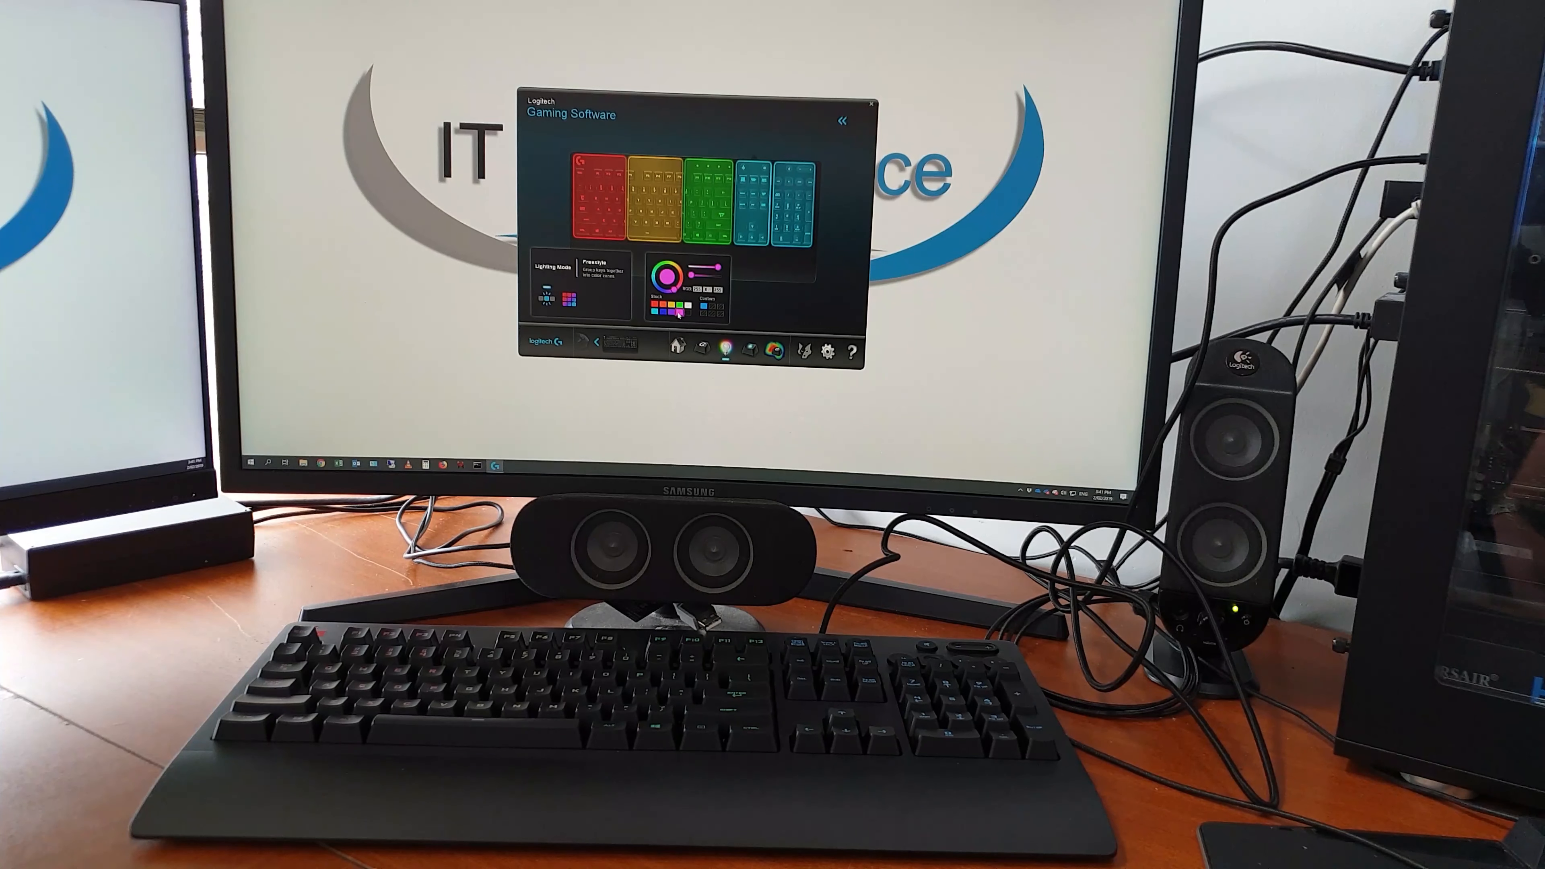
left_click(783, 192)
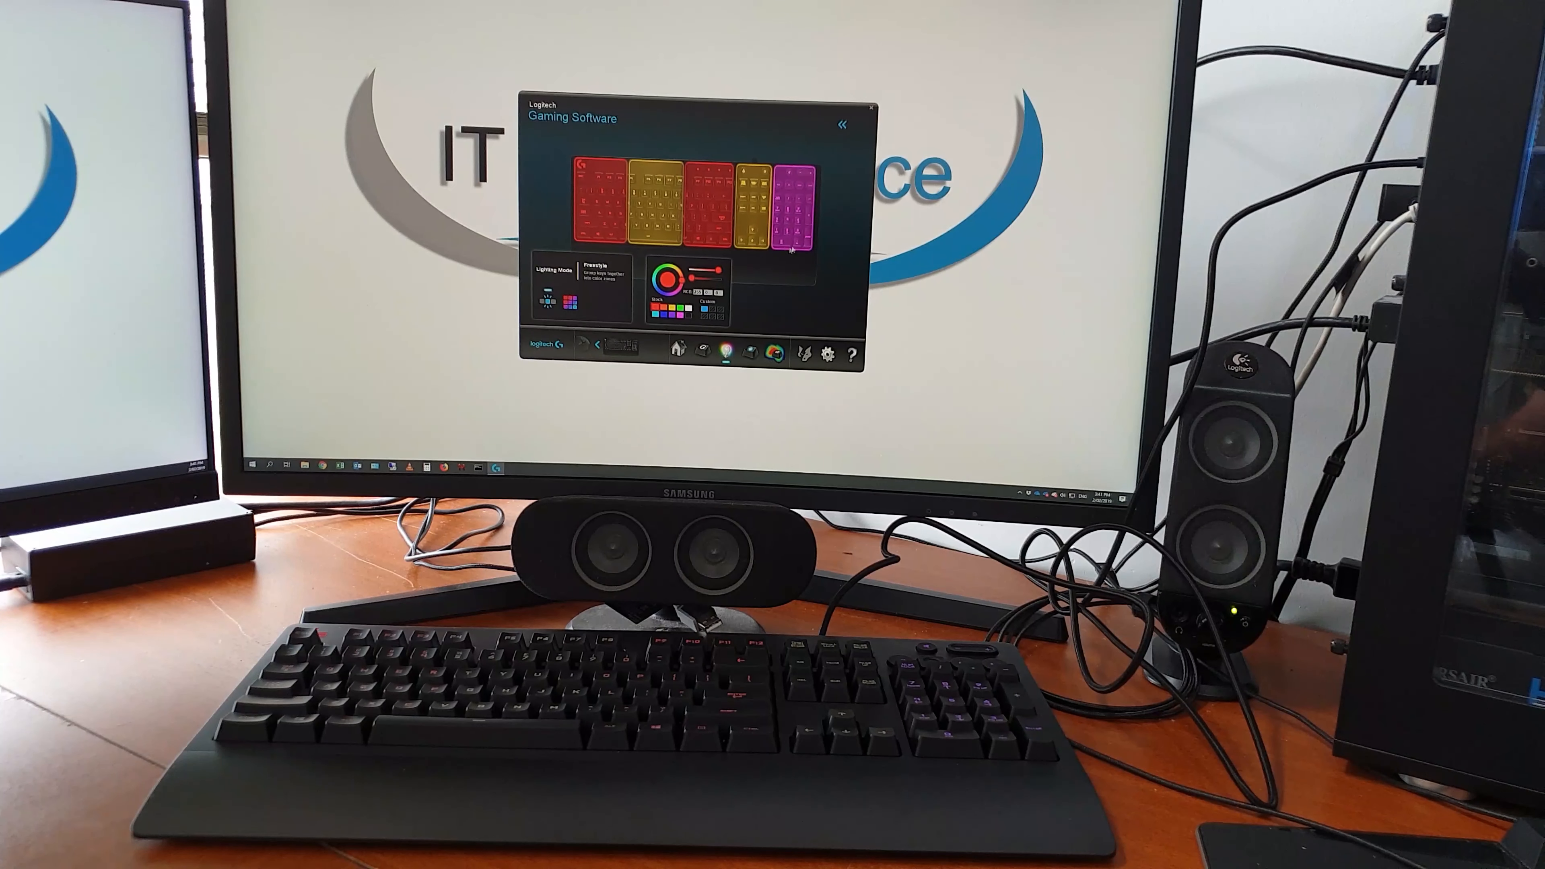
left_click(799, 202)
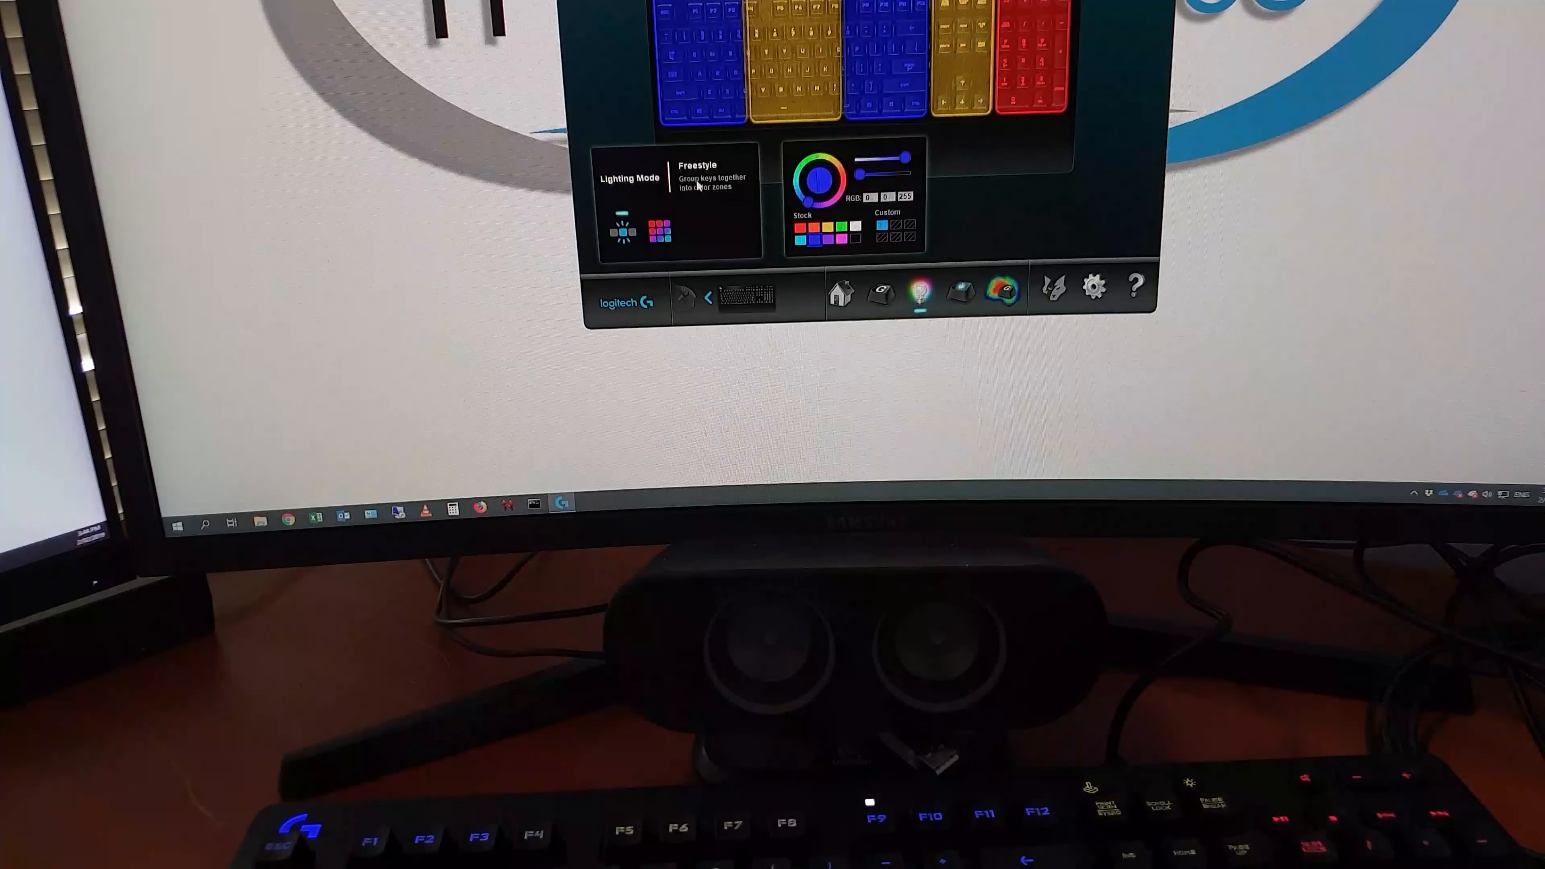
Step: Switch Lighting Mode to Effects and try a different effect from the Effect Selection list
left_click(658, 229)
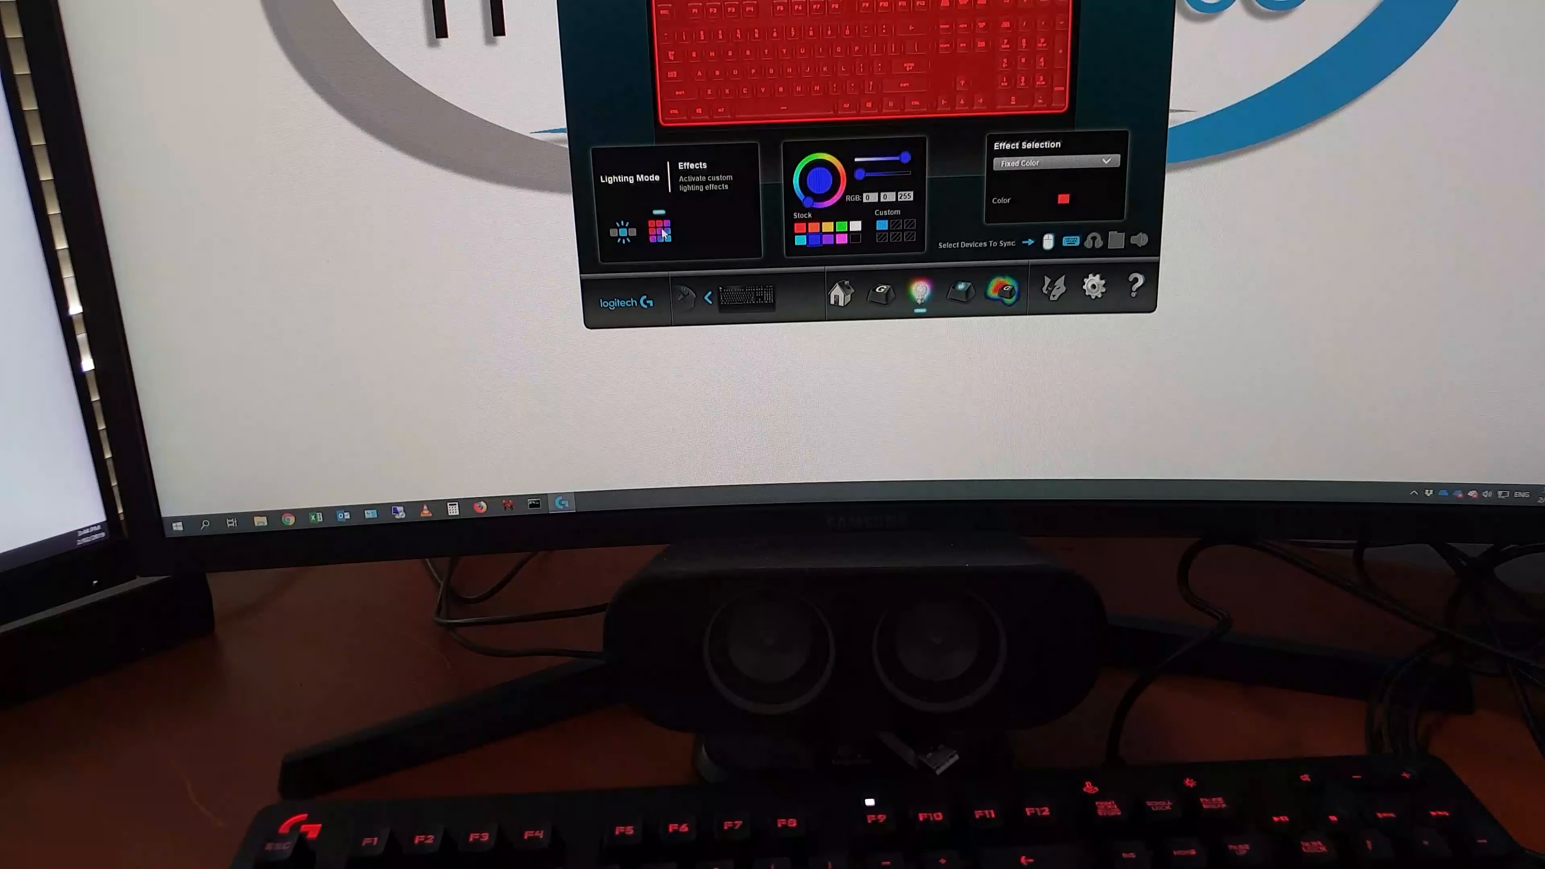
left_click(1052, 162)
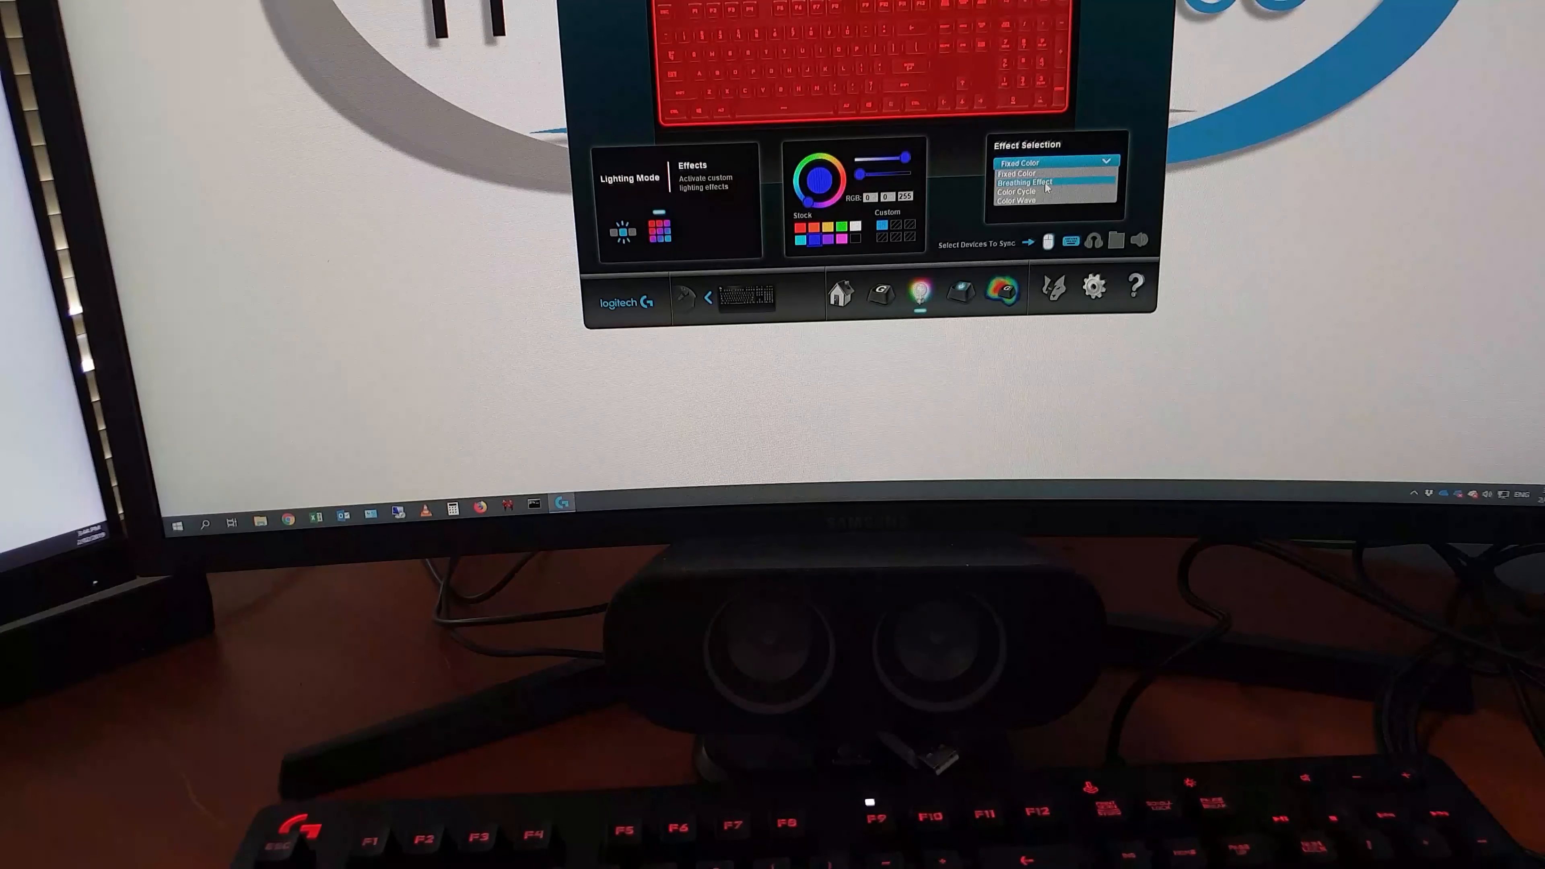
left_click(1024, 199)
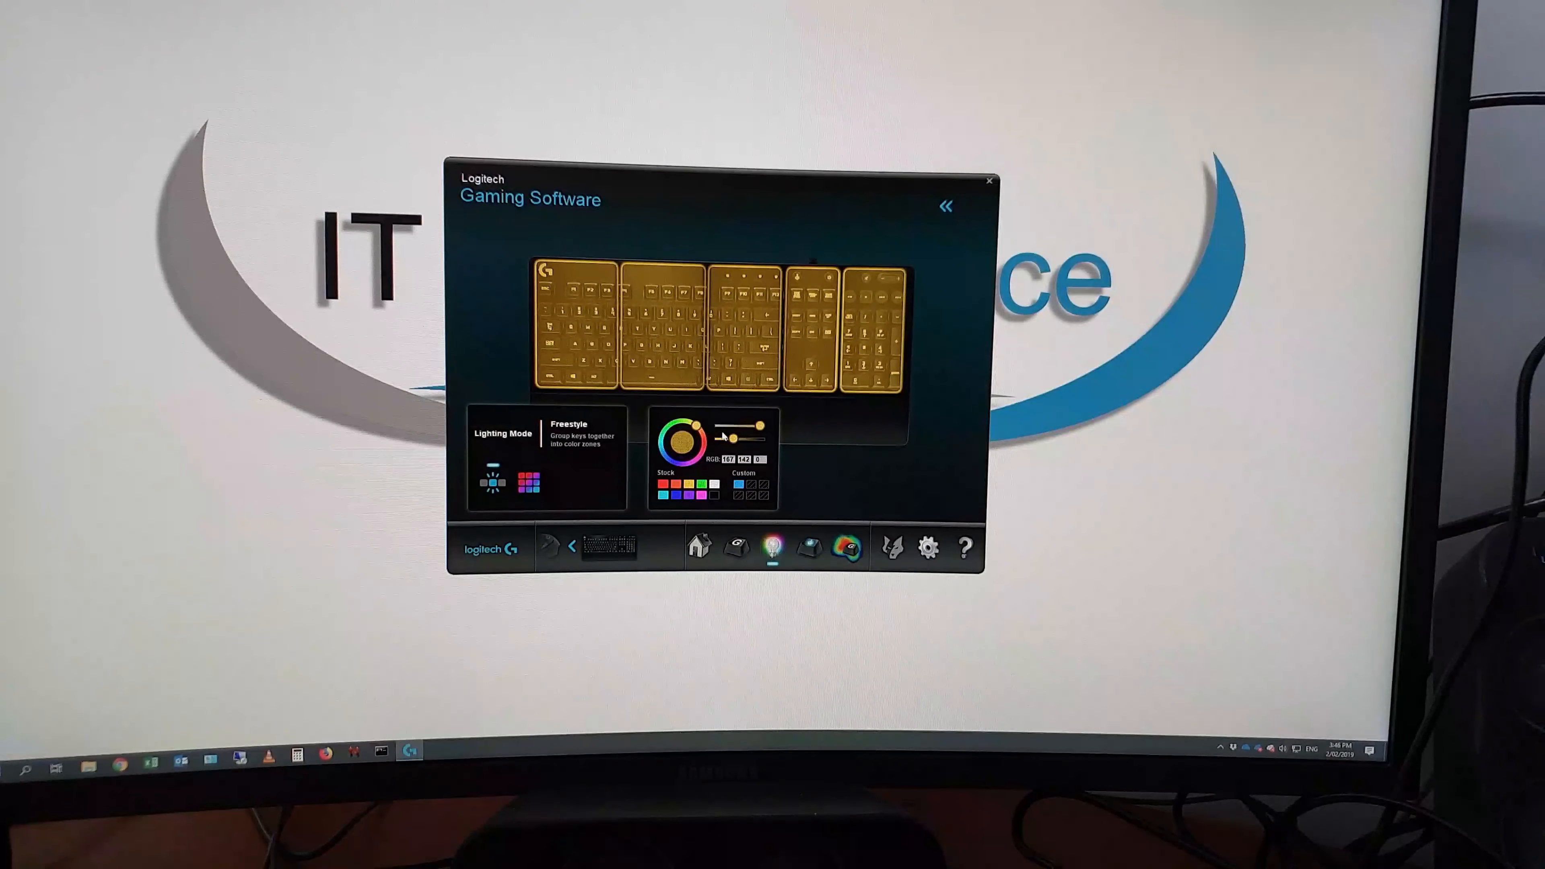
Step: Darken and lighten the middle zone on the colour wheel, then return it to yellow matching the other zones
left_click(744, 315)
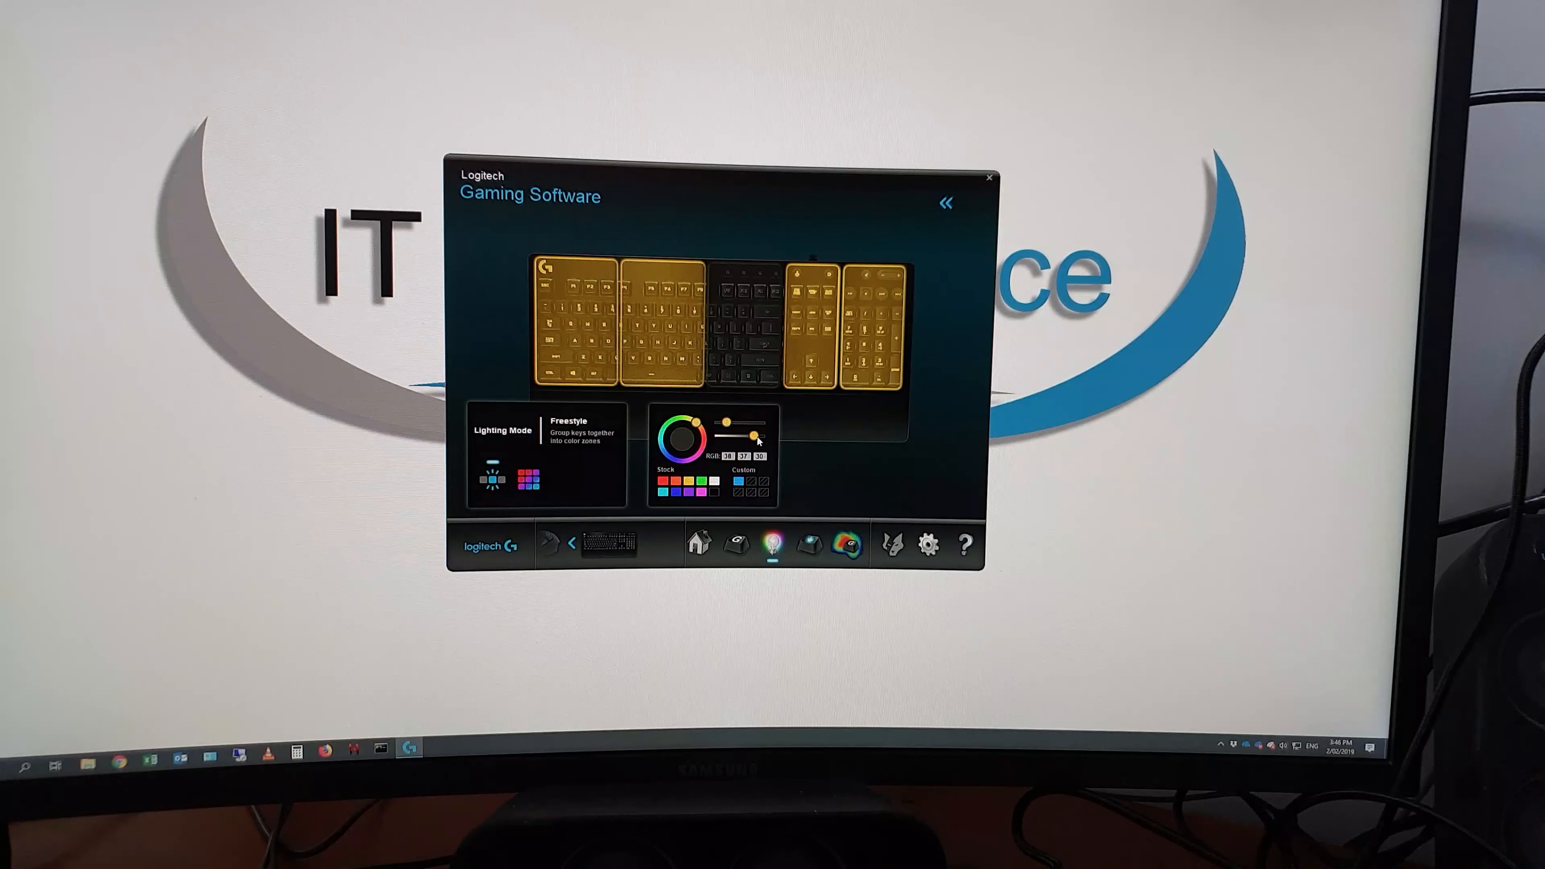
left_click(746, 324)
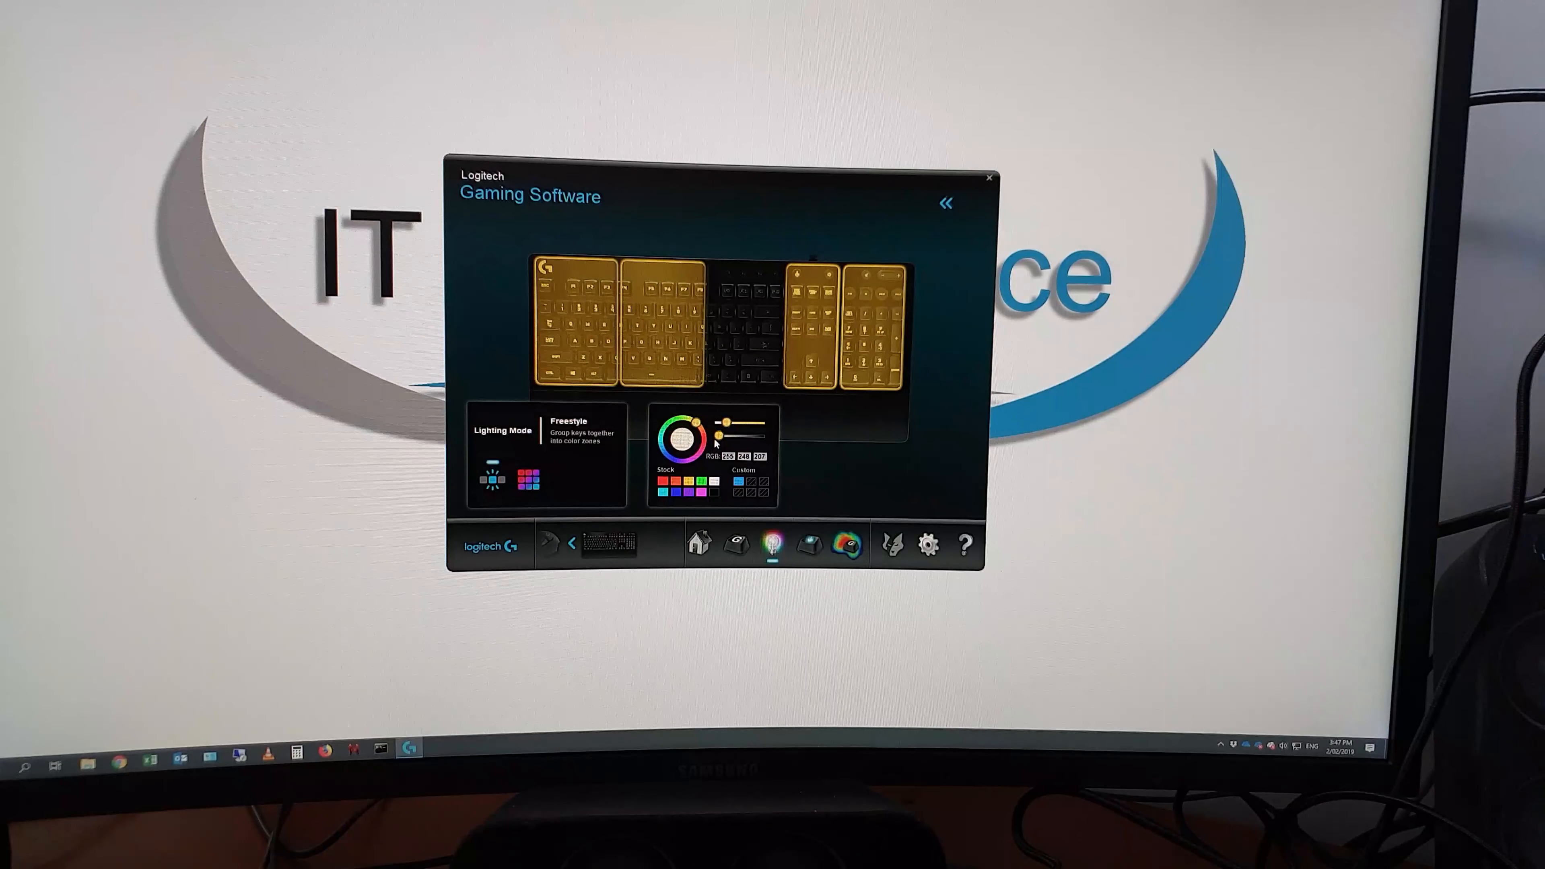
left_click(747, 320)
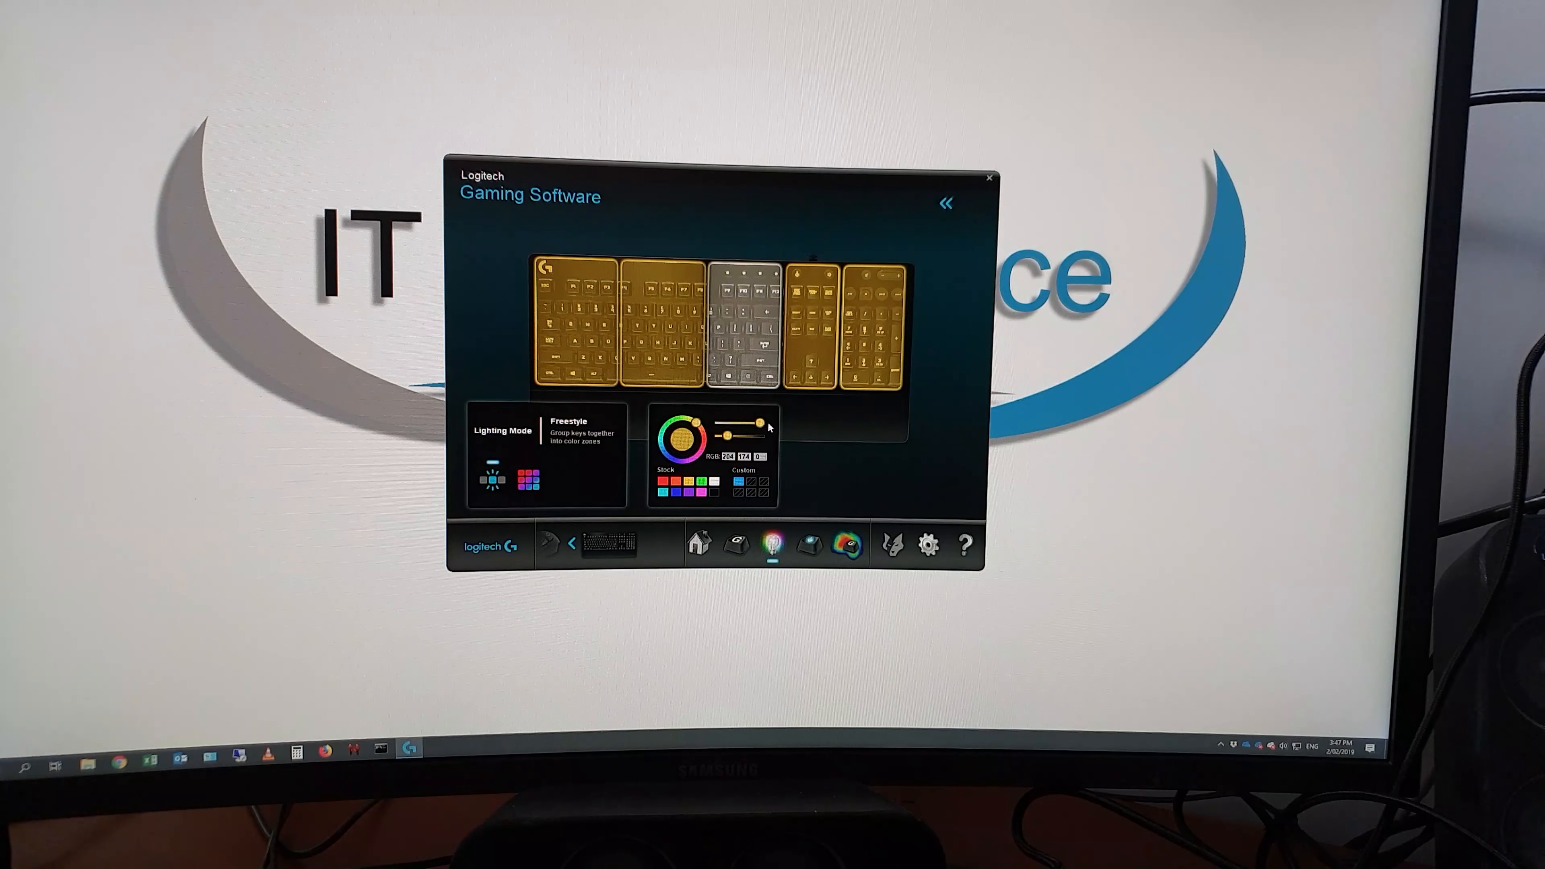
left_click(749, 325)
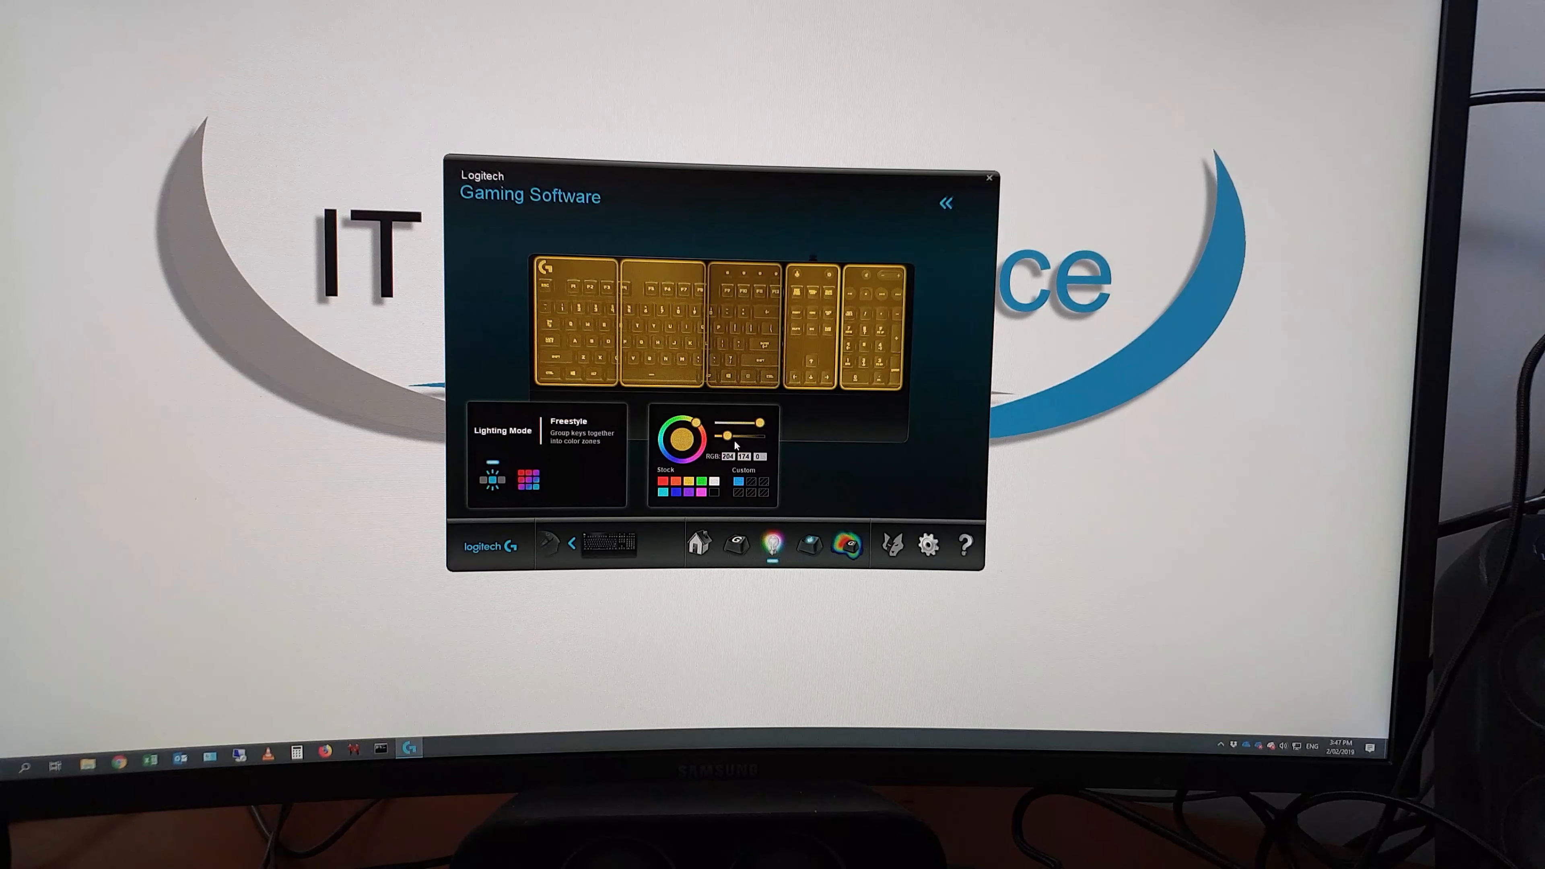
left_click(746, 320)
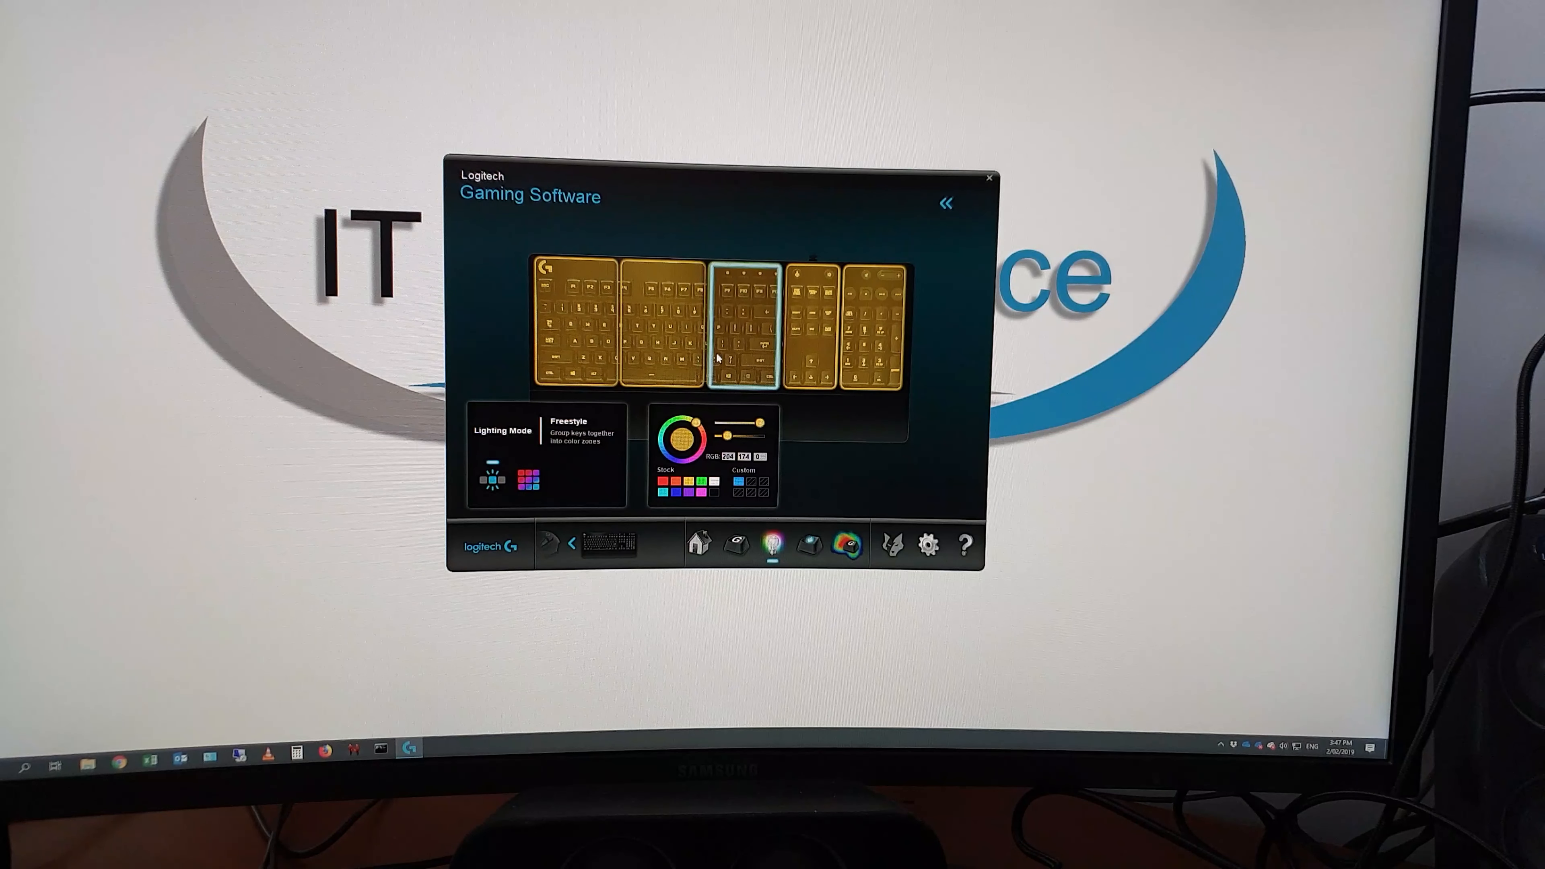